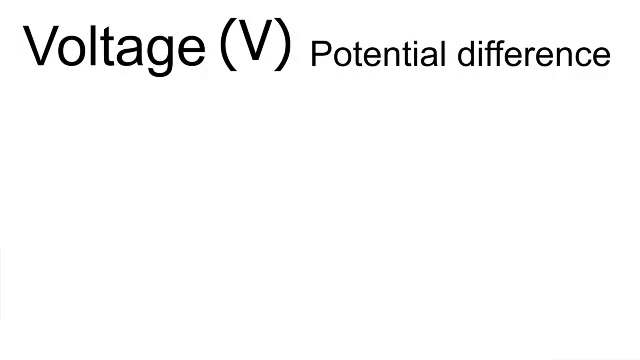
type("Potential to do work")
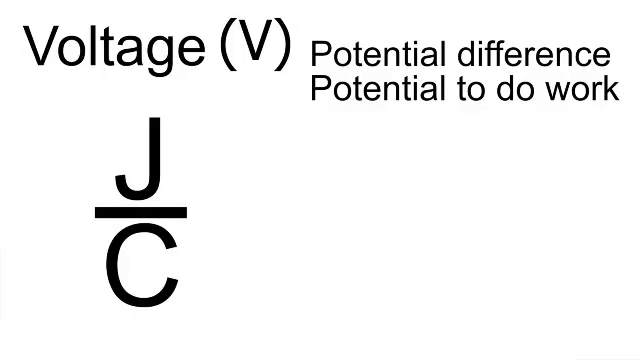
type("1")
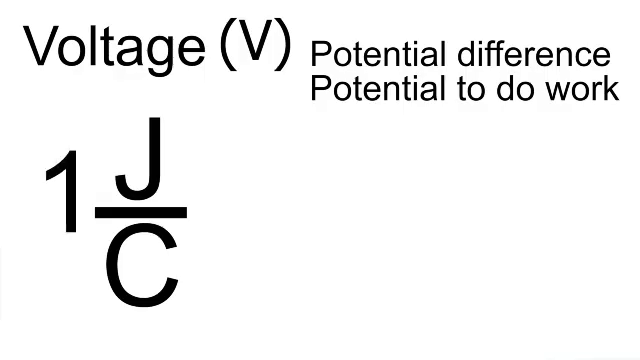